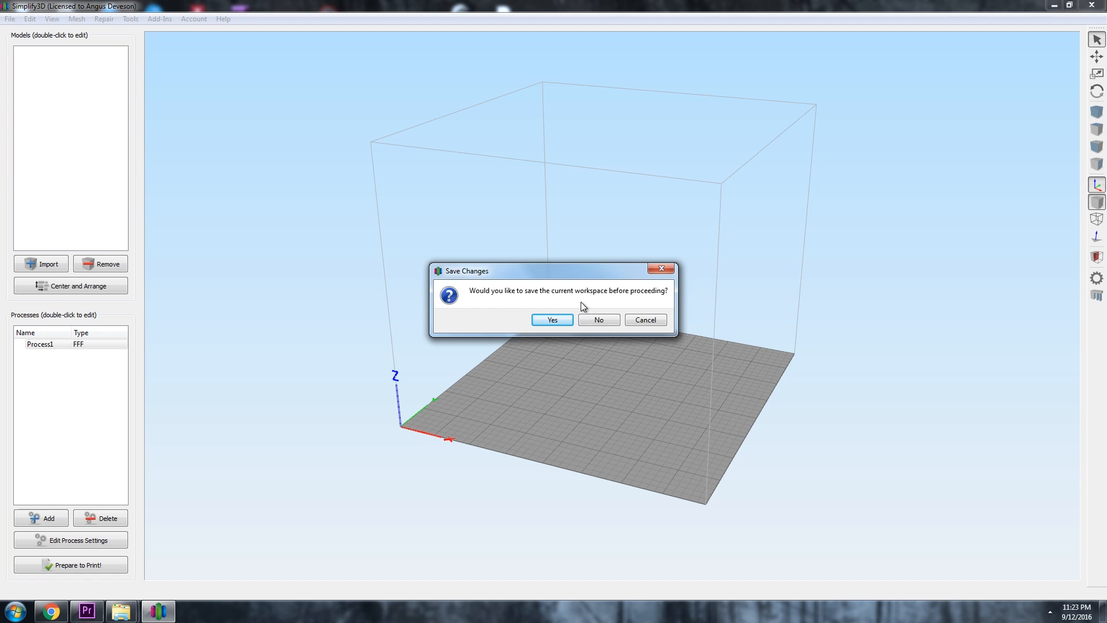
Discard unsaved changes and load triceratops-skull-1_octopus.factory with its skull and octopus models.
{"action": "left_click", "coordinate": [598, 320]}
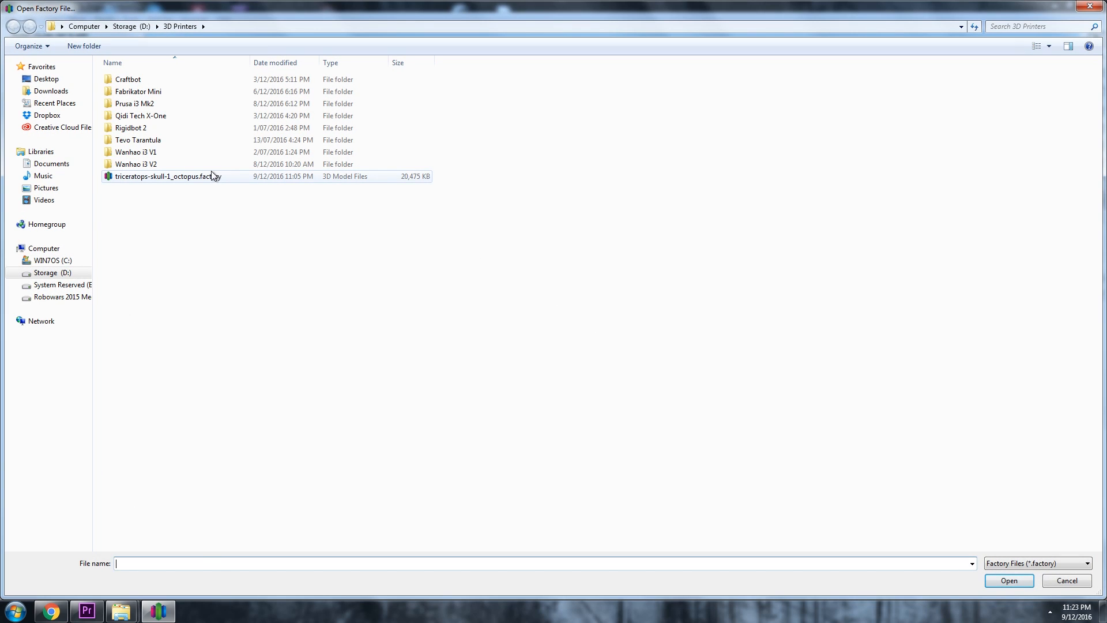
{"action": "double_click", "coordinate": [168, 176]}
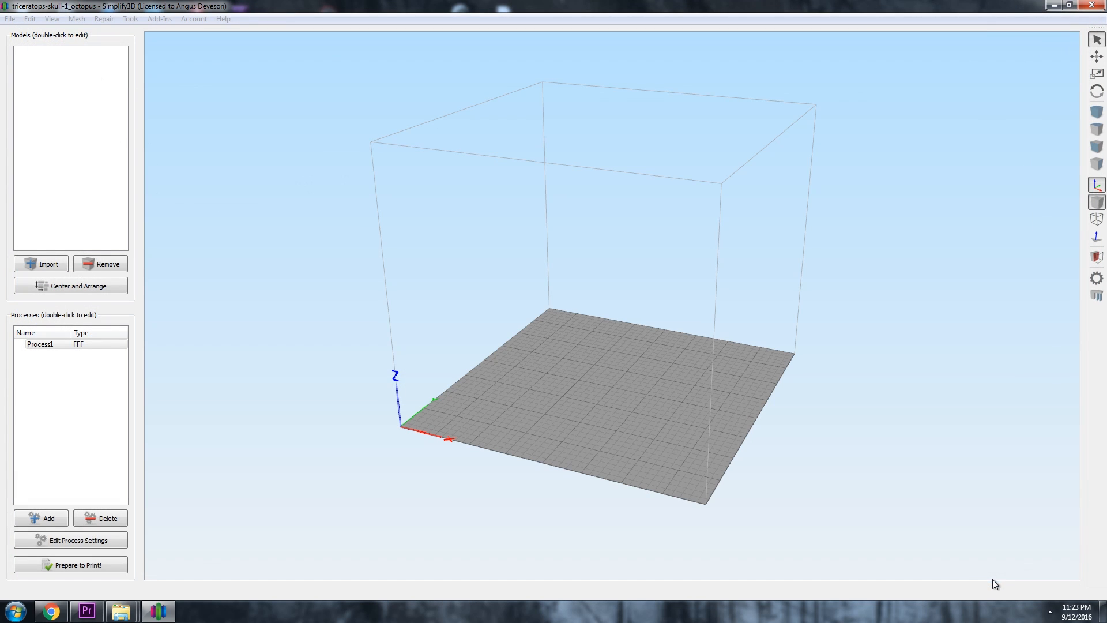
{"action": "left_click", "coordinate": [40, 263]}
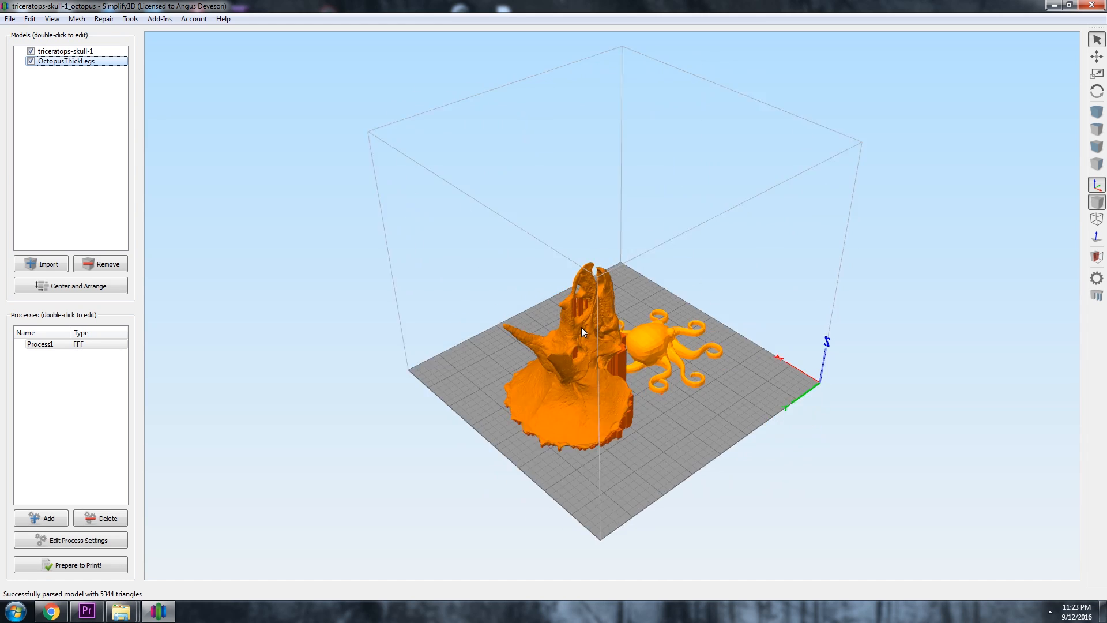
{"action": "left_click_drag", "start_coordinate": [582, 332], "coordinate": [618, 356]}
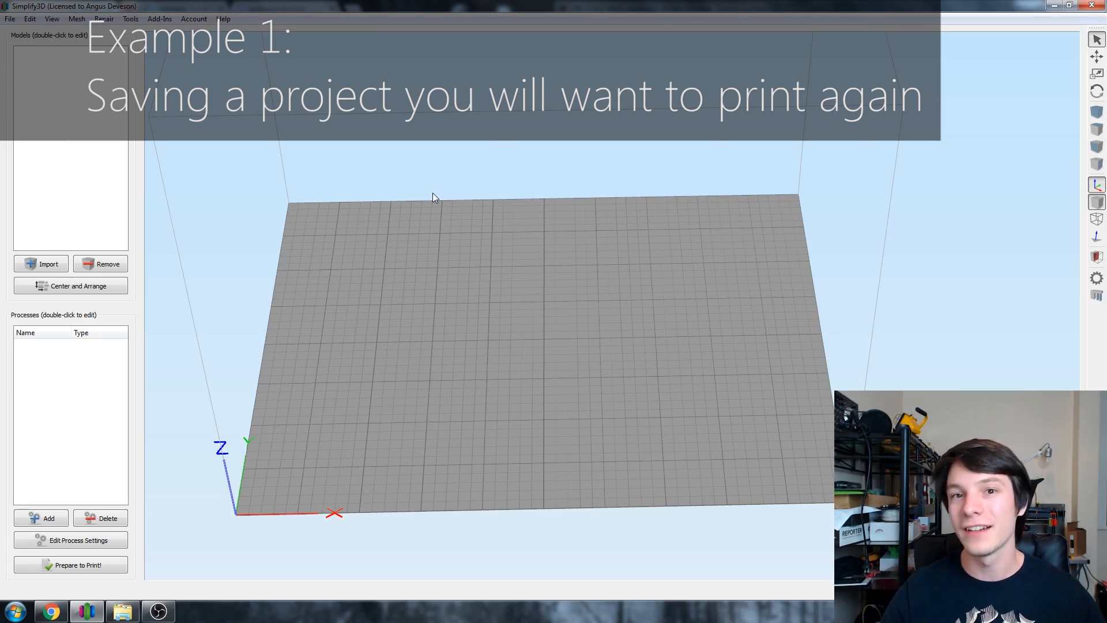
Open MM_Coin_Batch.factory from the Factory Files 2016 folder via File > Open Factory File.
{"action": "left_click", "coordinate": [10, 18]}
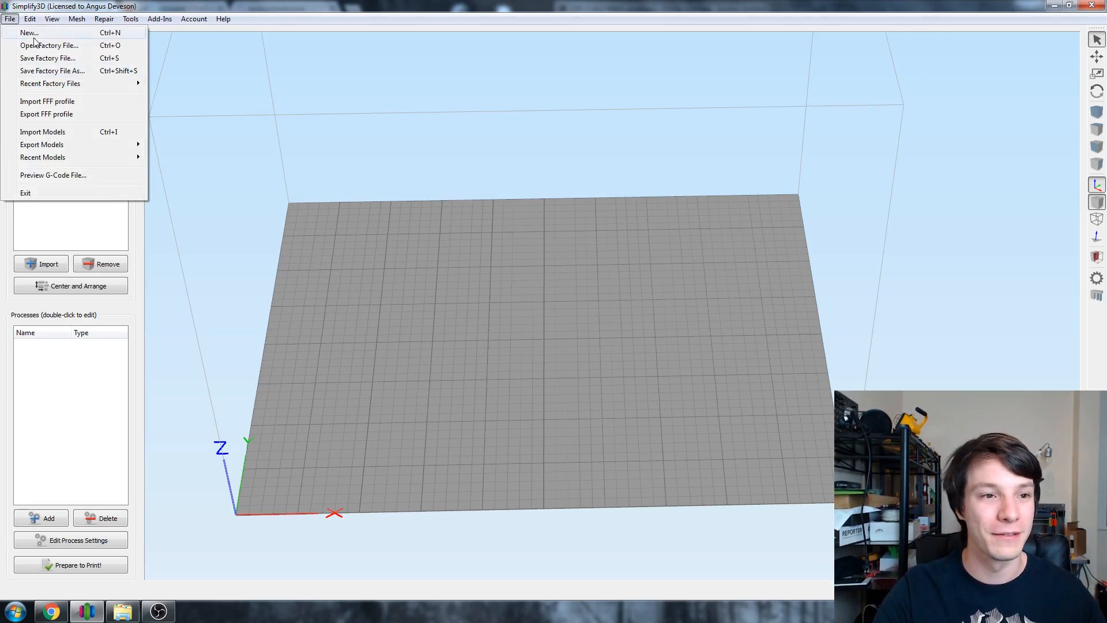
{"action": "left_click", "coordinate": [50, 45]}
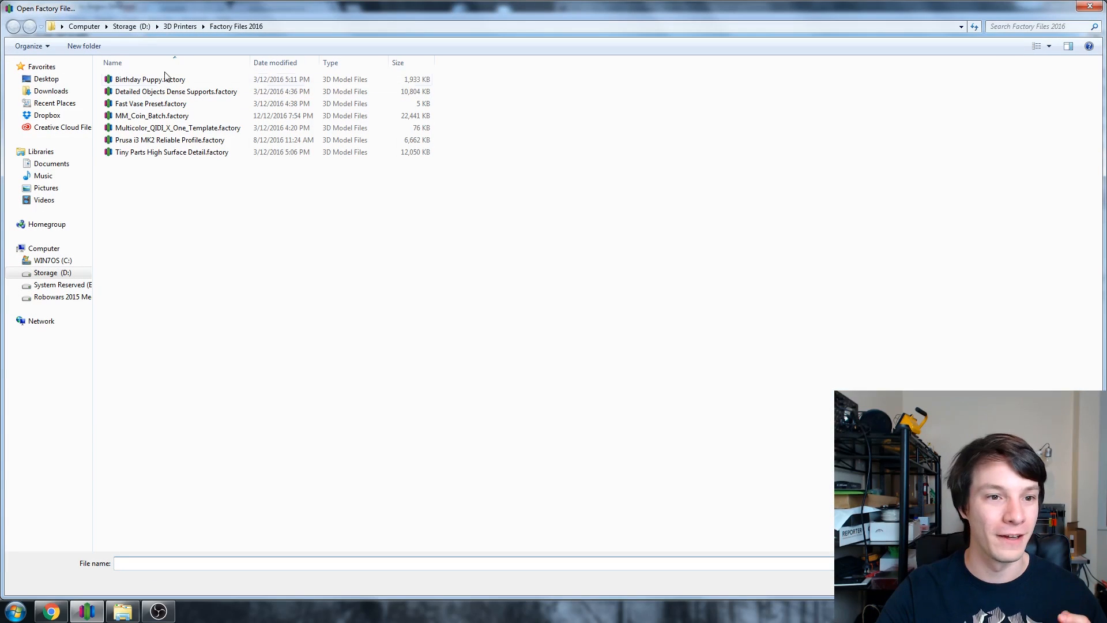
{"action": "left_click", "coordinate": [152, 115]}
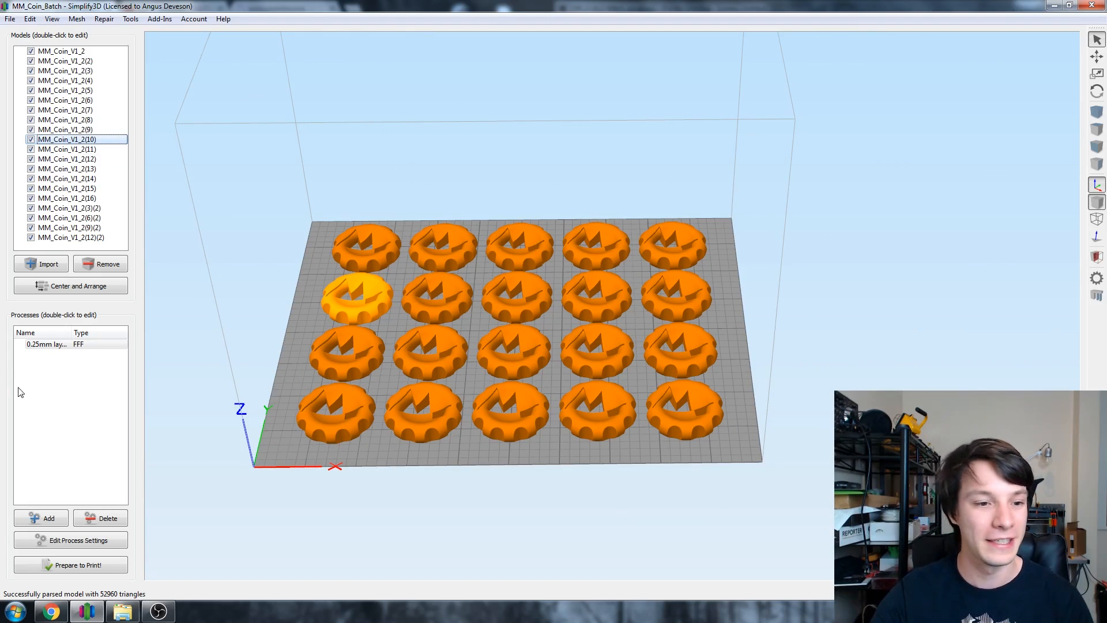
{"action": "double_click", "coordinate": [46, 344]}
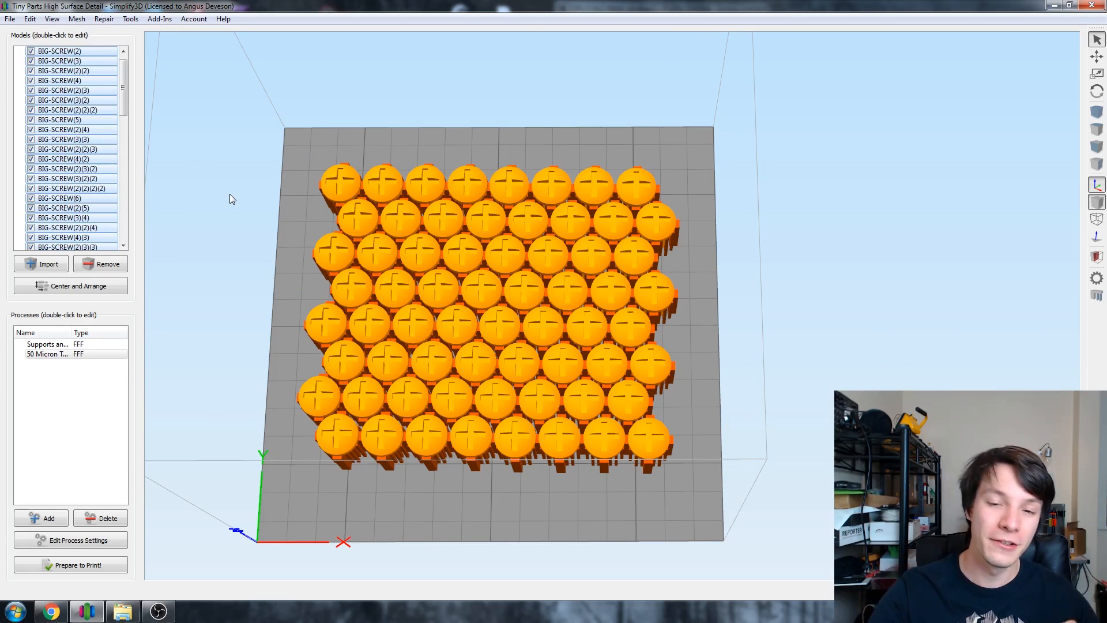
Load Tiny Parts High Surface Detail.factory and tilt the view over the screw grid.
{"action": "left_click", "coordinate": [70, 286]}
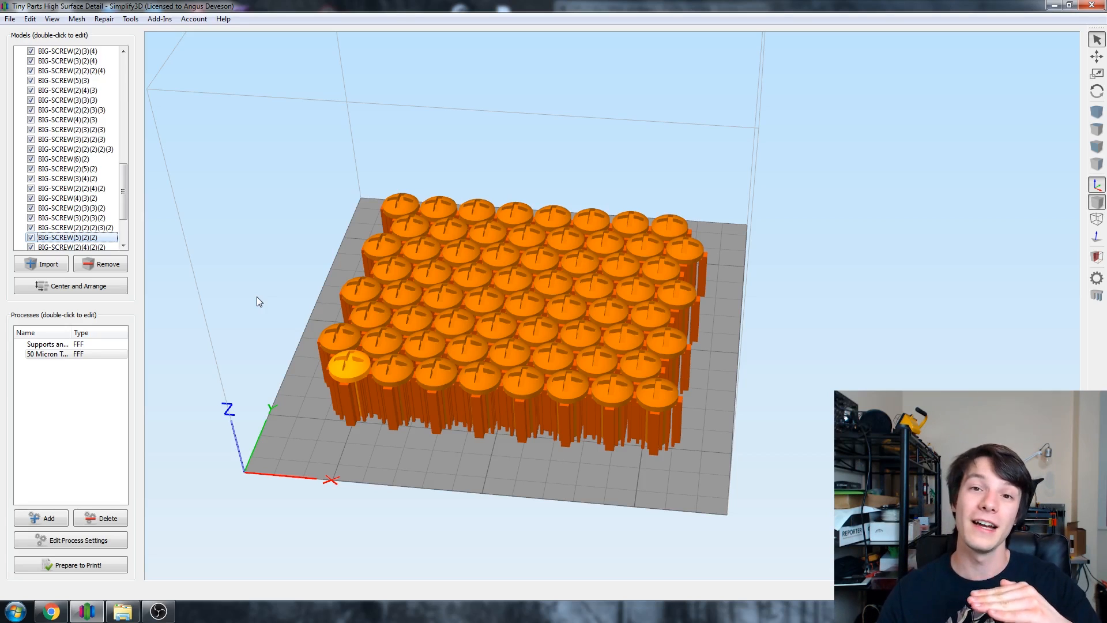
{"action": "mouse_move", "coordinate": [307, 292]}
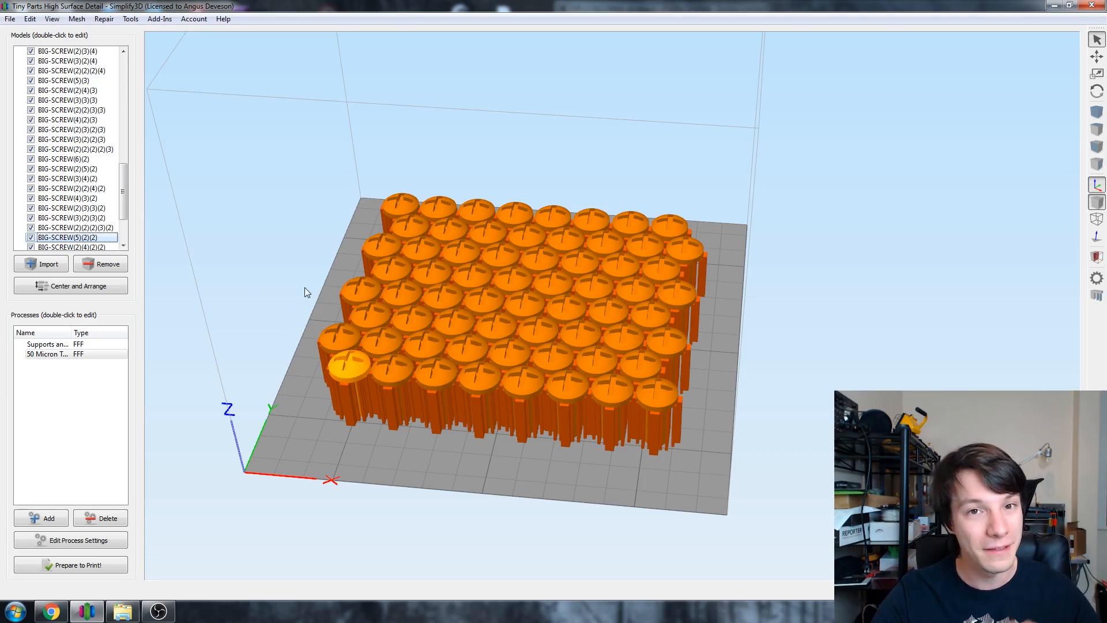
{"action": "left_click_drag", "start_coordinate": [307, 292], "coordinate": [297, 301]}
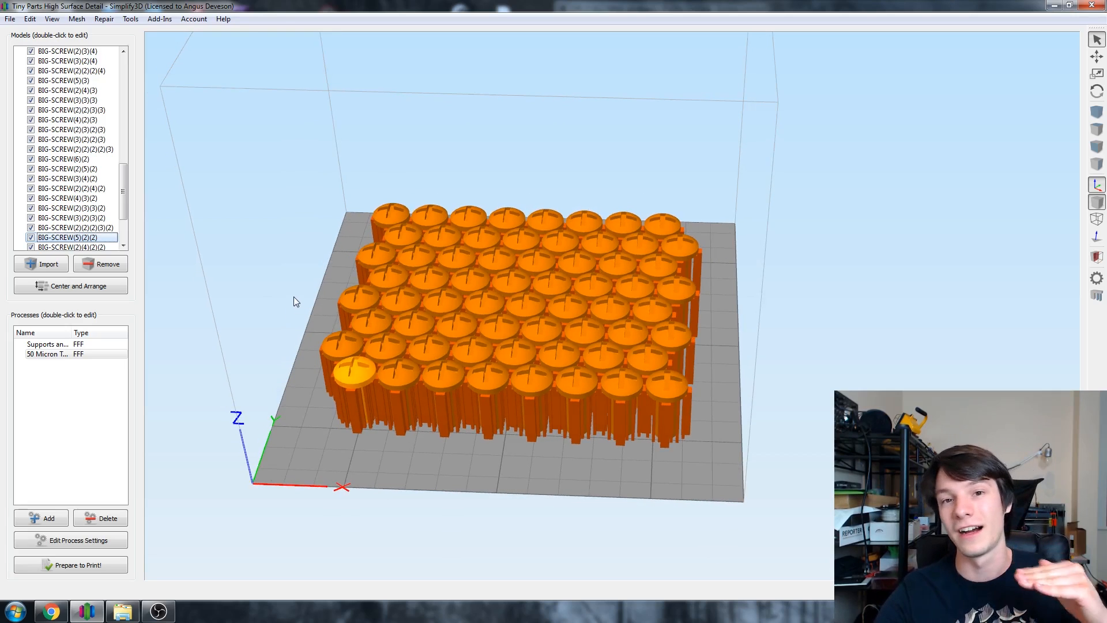
{"action": "mouse_move", "coordinate": [295, 306]}
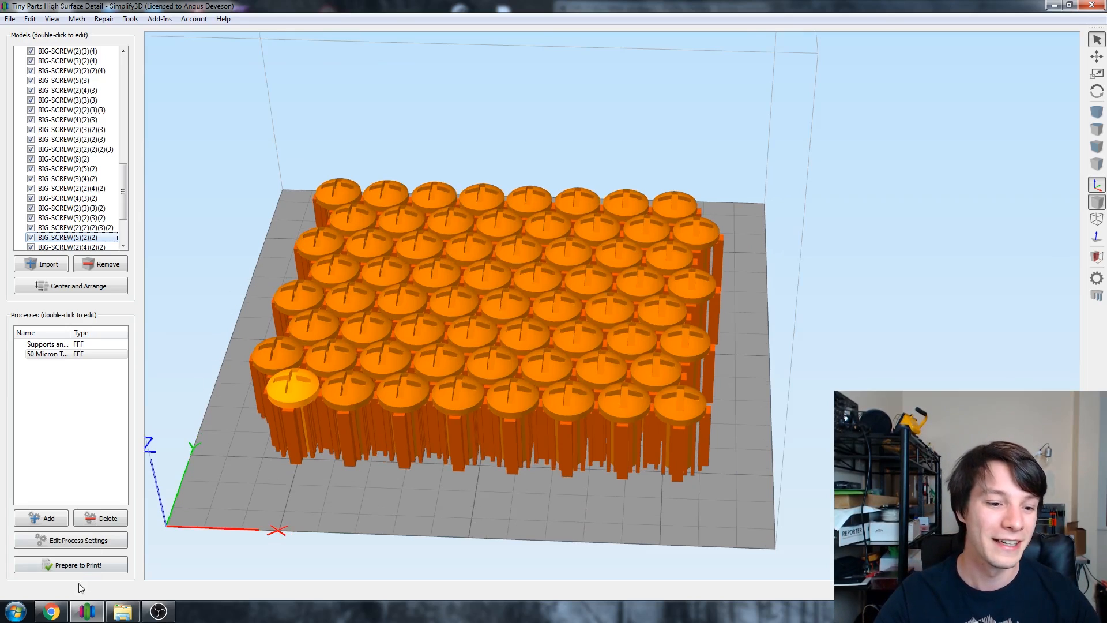
Slice the screws with both processes merged for continuous printing and enter Preview Mode.
{"action": "left_click", "coordinate": [70, 564]}
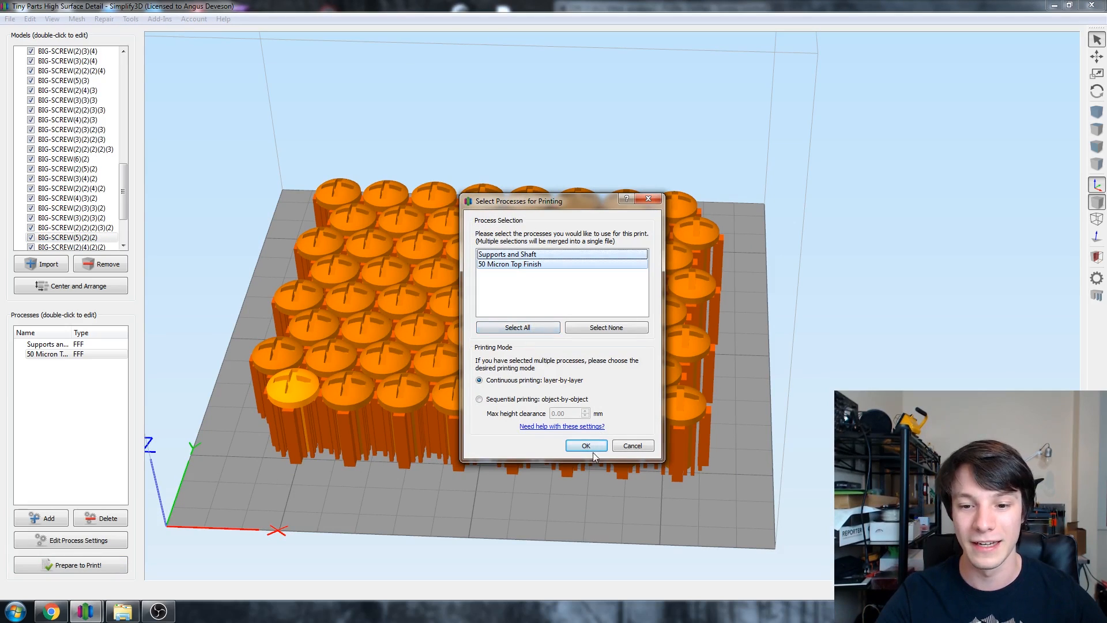
{"action": "left_click", "coordinate": [586, 446]}
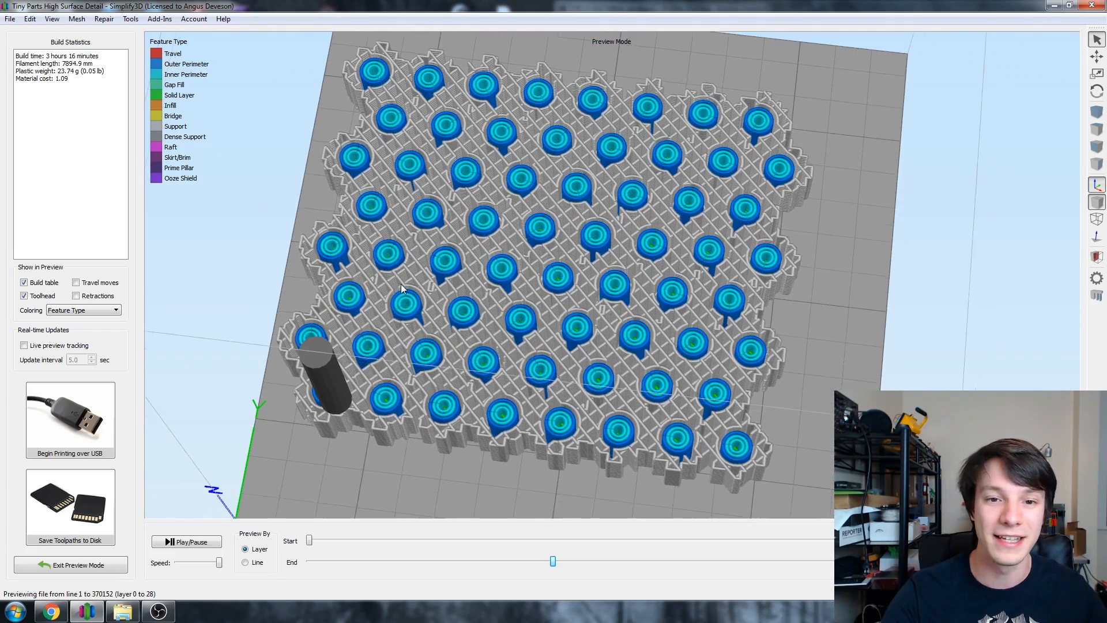
{"action": "left_click", "coordinate": [70, 565]}
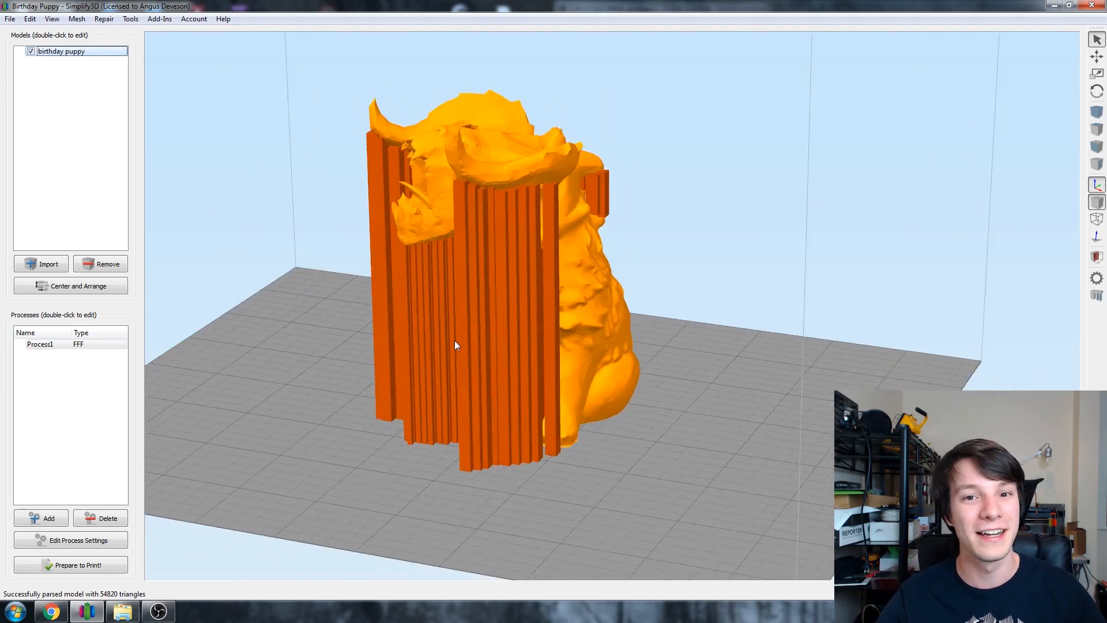
Orbit around the Birthday Puppy model to view it and its support columns from other sides.
{"action": "left_click_drag", "start_coordinate": [456, 346], "coordinate": [669, 365]}
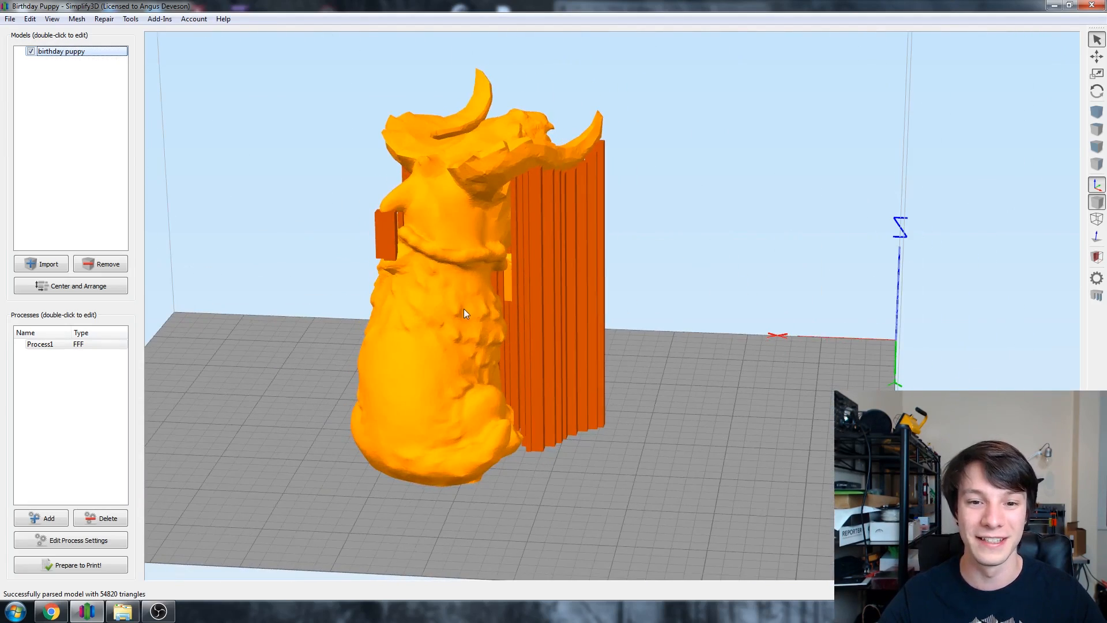
{"action": "left_click_drag", "start_coordinate": [465, 314], "coordinate": [500, 157]}
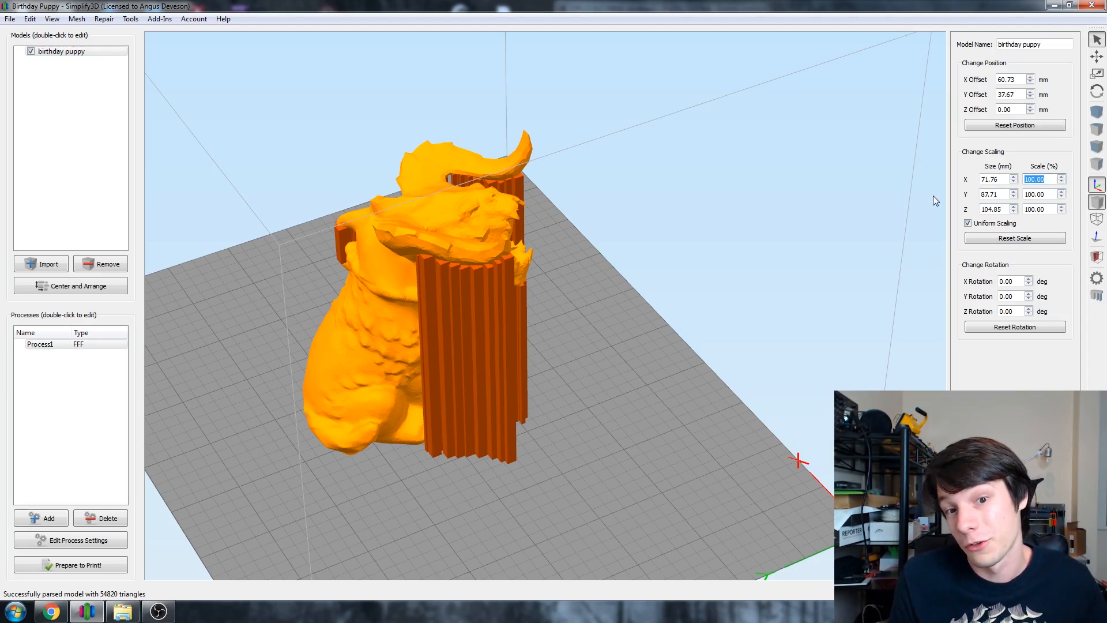
Set the puppy's X scale to 50% with uniform scaling, then look around the halved model.
{"action": "type", "text": "50"}
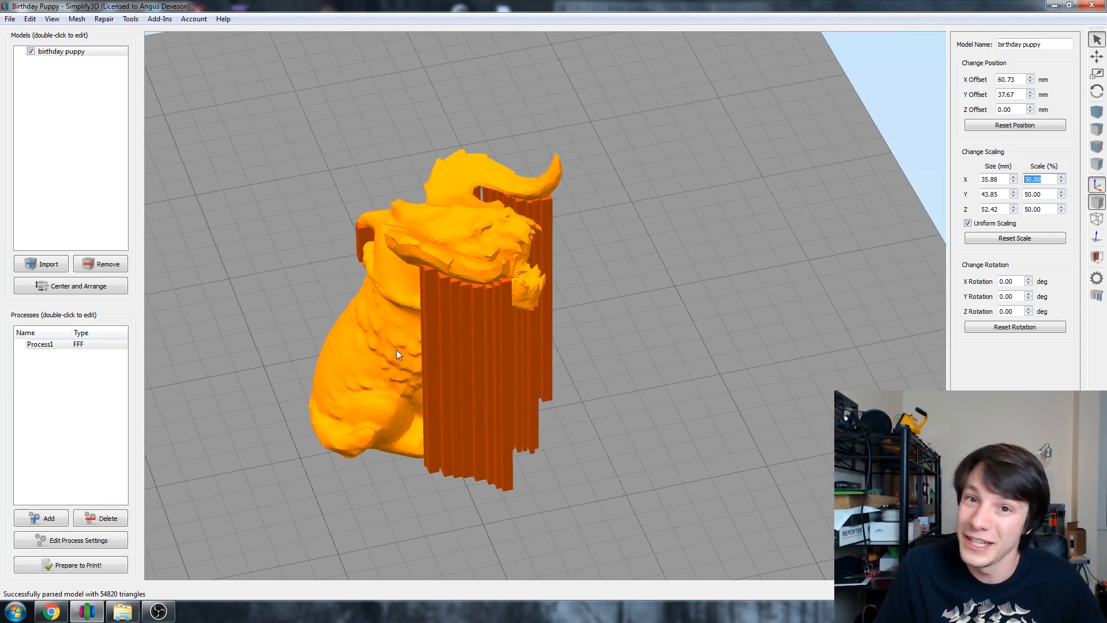
{"action": "left_click_drag", "start_coordinate": [395, 353], "coordinate": [532, 276]}
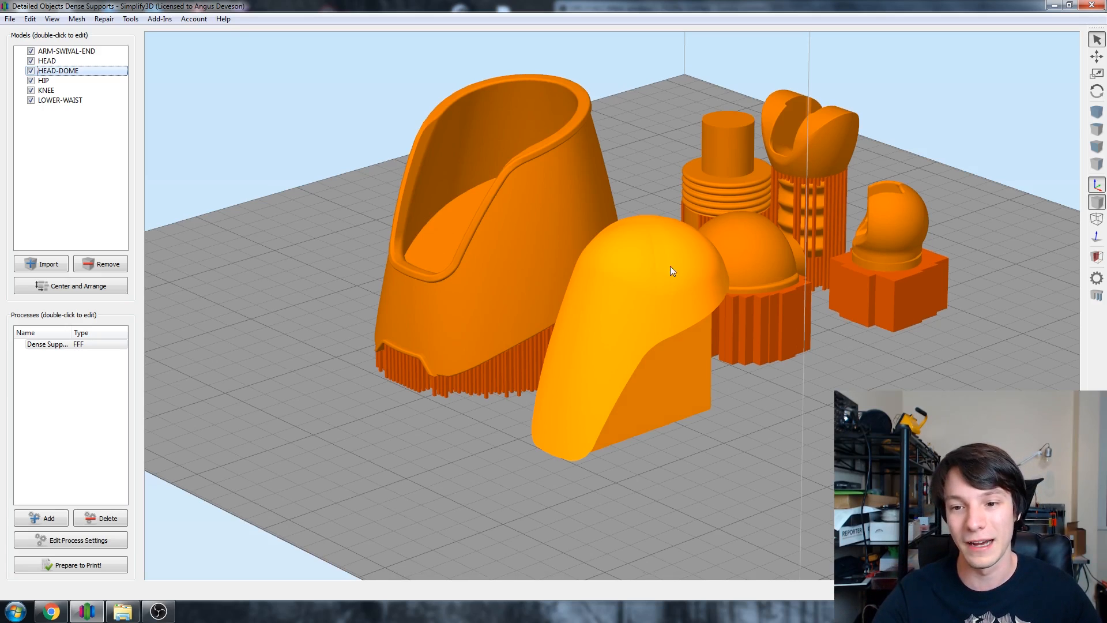
Orbit and zoom around the six parts to examine the unsupported dome beside supported neighbours.
{"action": "left_click_drag", "start_coordinate": [671, 272], "coordinate": [498, 304]}
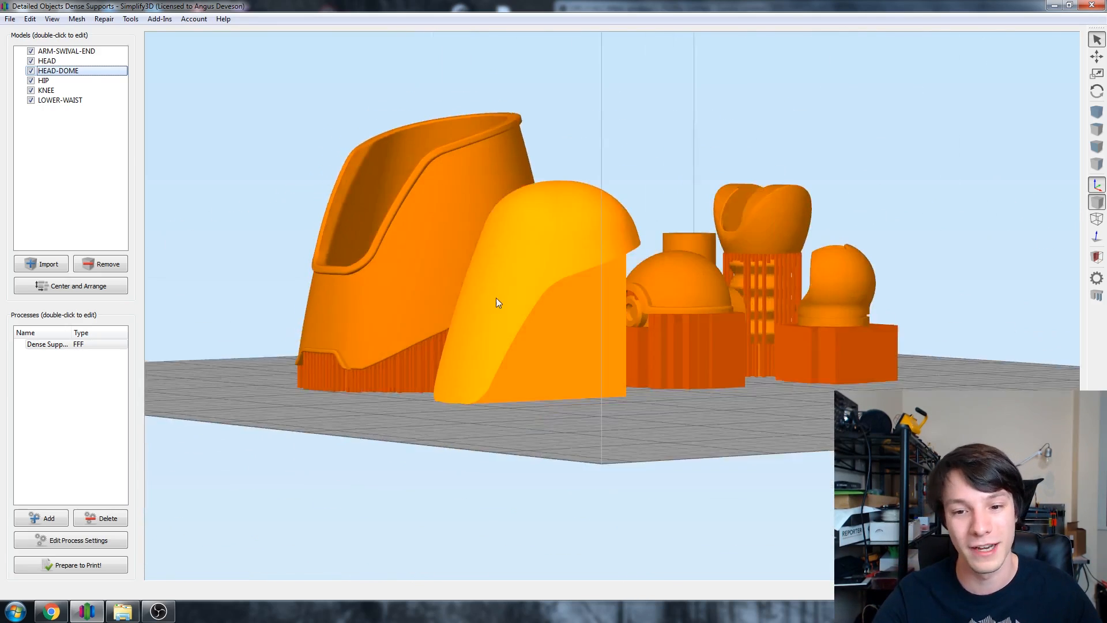
{"action": "left_click_drag", "start_coordinate": [495, 304], "coordinate": [445, 387]}
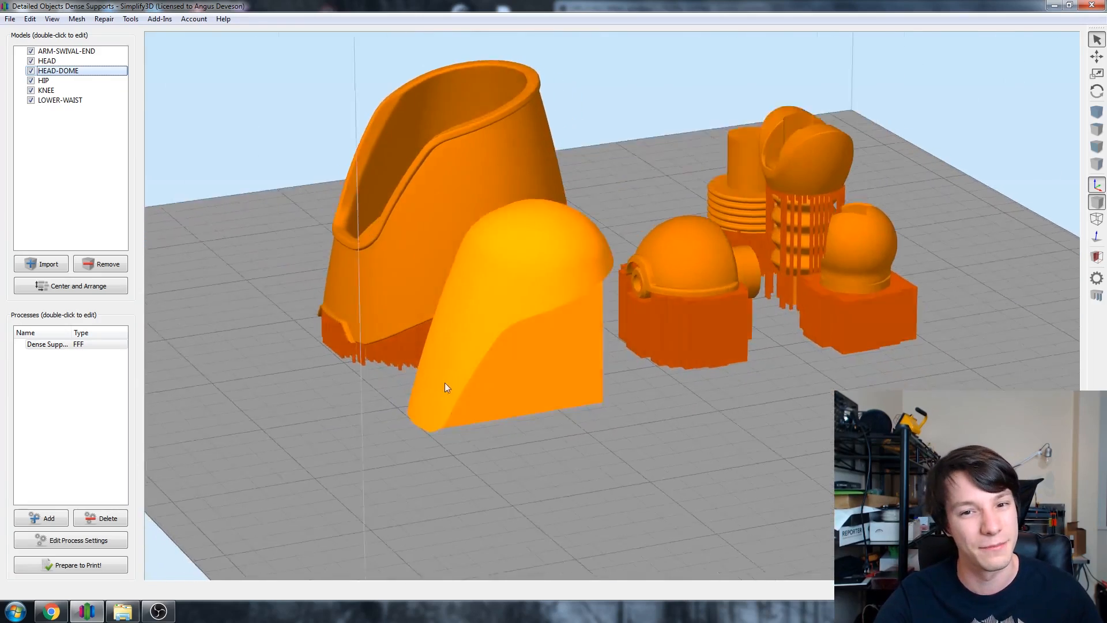
{"action": "left_click_drag", "start_coordinate": [445, 387], "coordinate": [620, 398]}
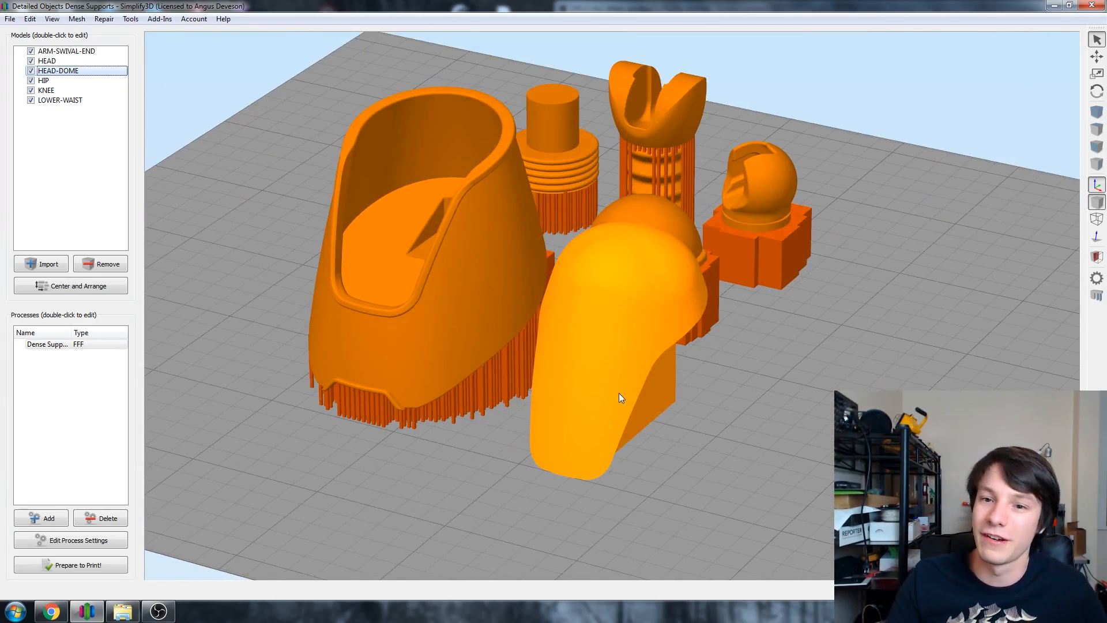
{"action": "left_click_drag", "start_coordinate": [620, 397], "coordinate": [604, 343]}
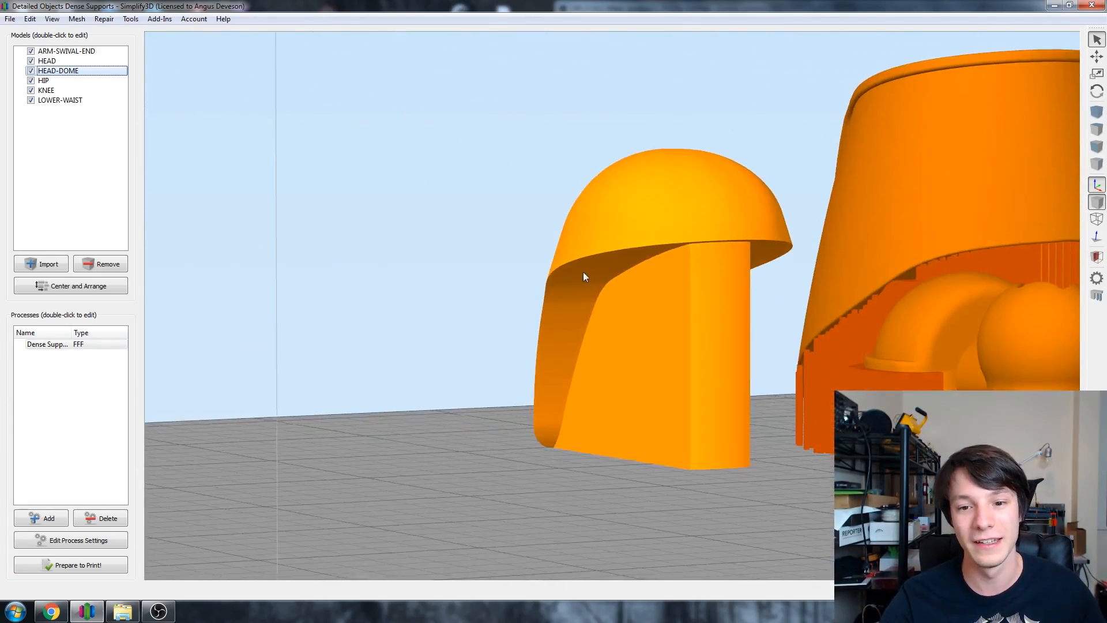
{"action": "left_click_drag", "start_coordinate": [583, 276], "coordinate": [568, 316]}
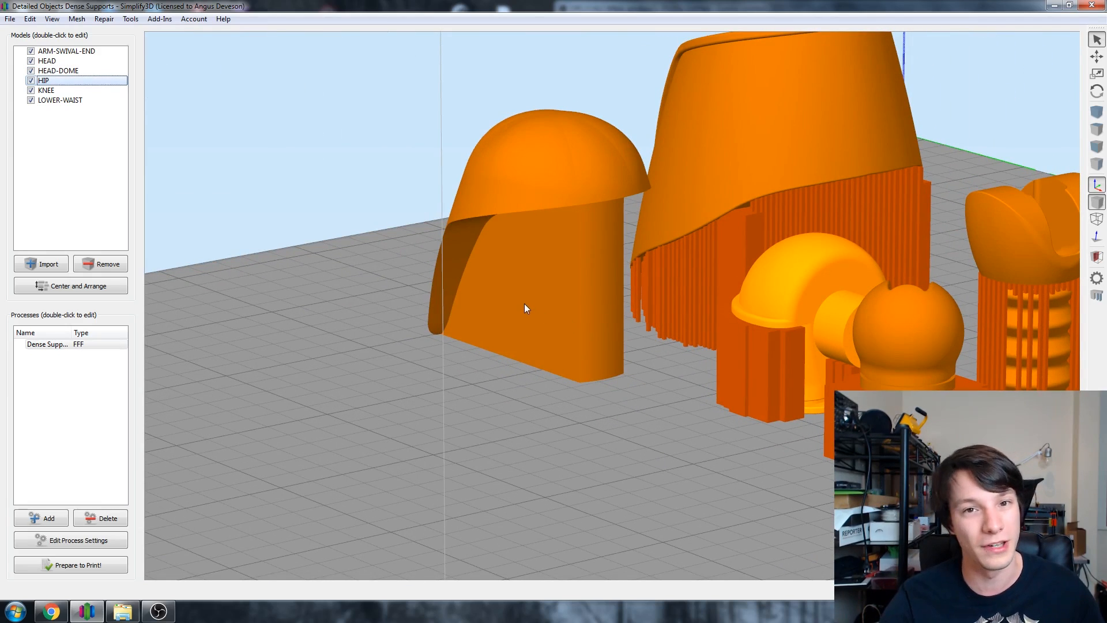
Launch Customize Support Structures from the Tools menu.
{"action": "left_click", "coordinate": [130, 18]}
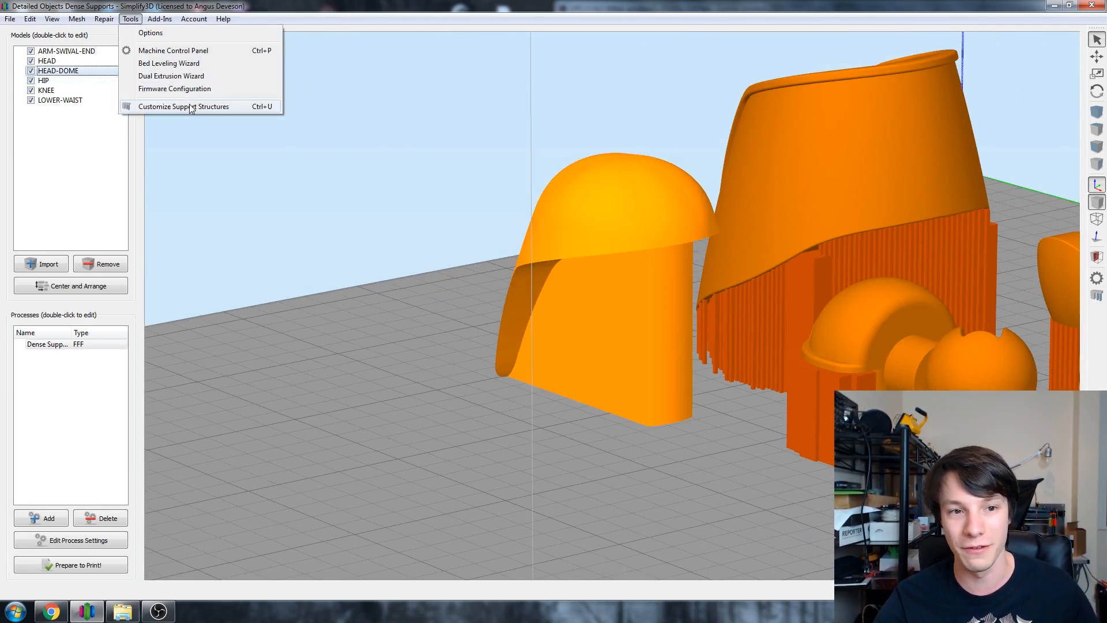
{"action": "left_click", "coordinate": [185, 106]}
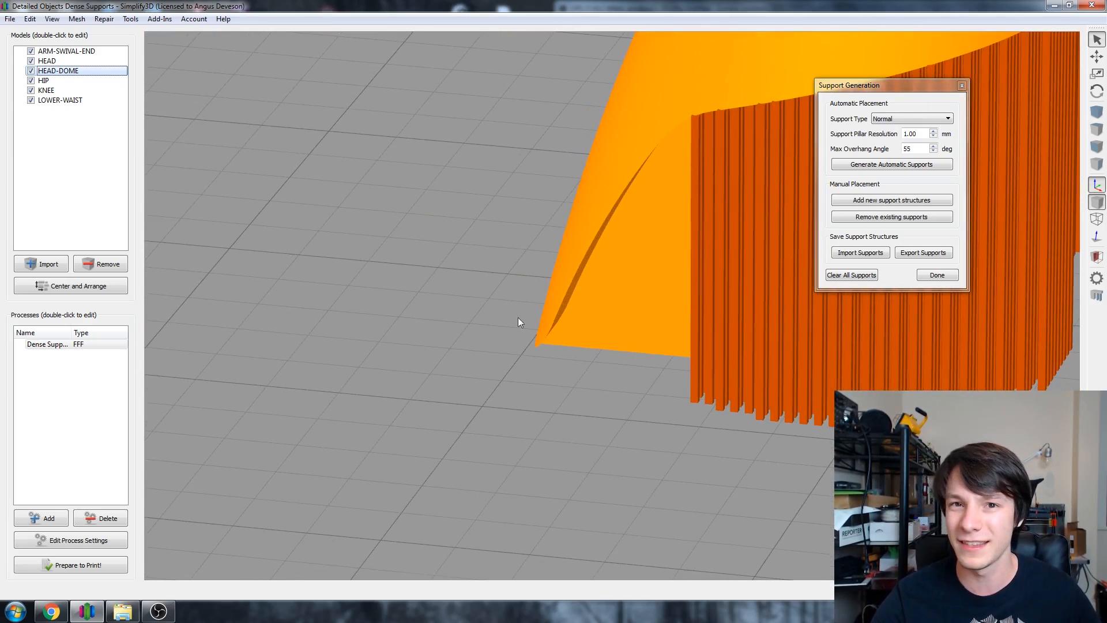
{"action": "mouse_move", "coordinate": [496, 338]}
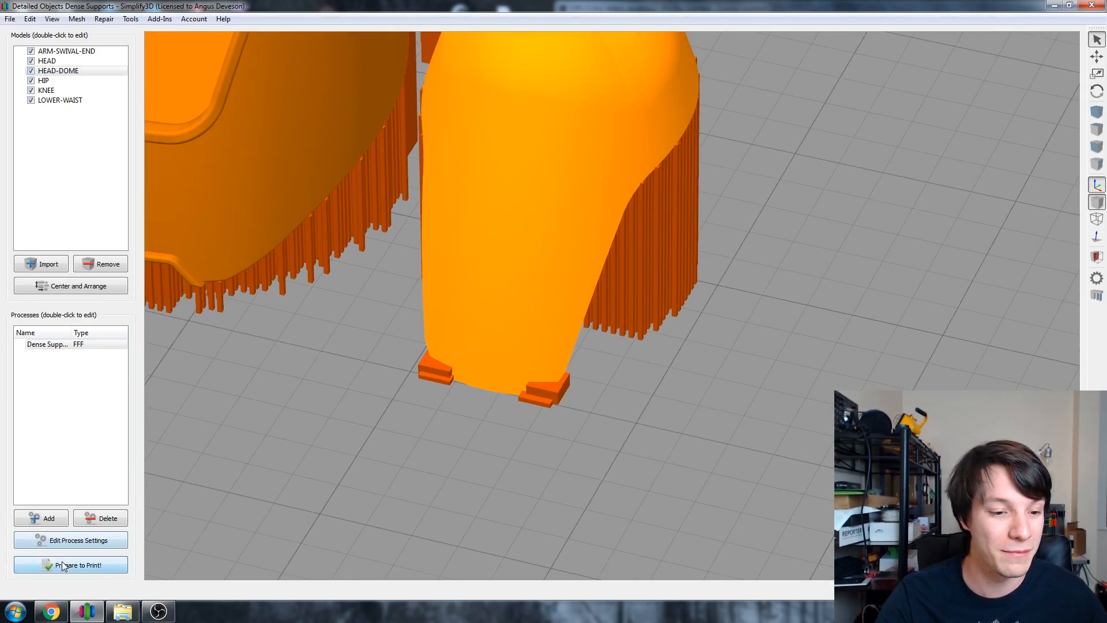
Slice the parts and scrub the preview through layers 2, 5, 8, 6 and 11.
{"action": "left_click", "coordinate": [70, 565]}
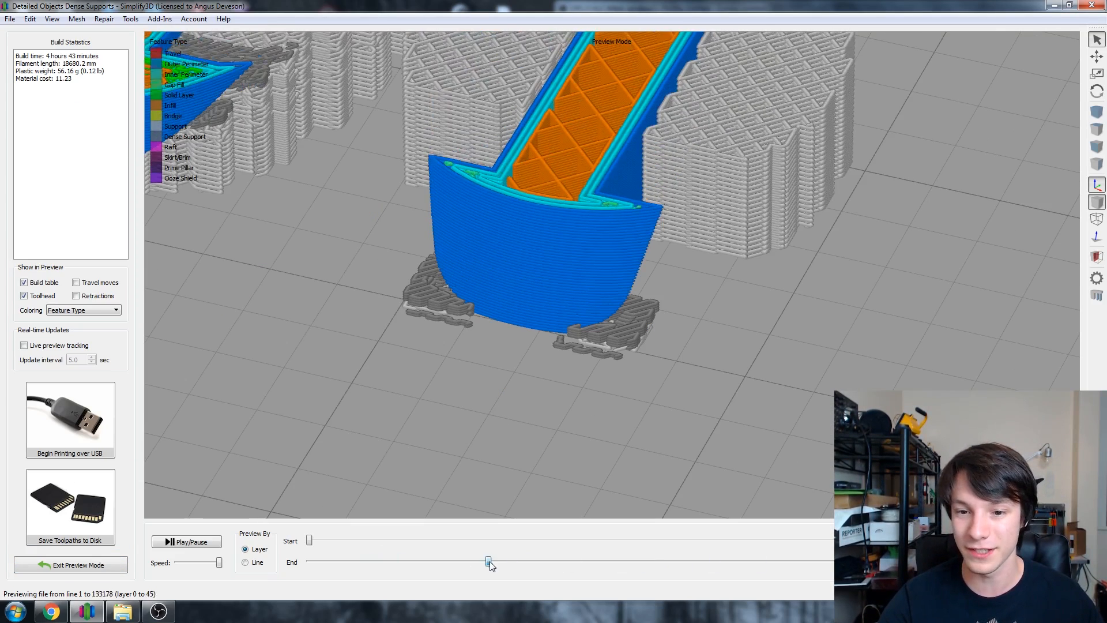
{"action": "left_click_drag", "start_coordinate": [487, 561], "coordinate": [317, 561]}
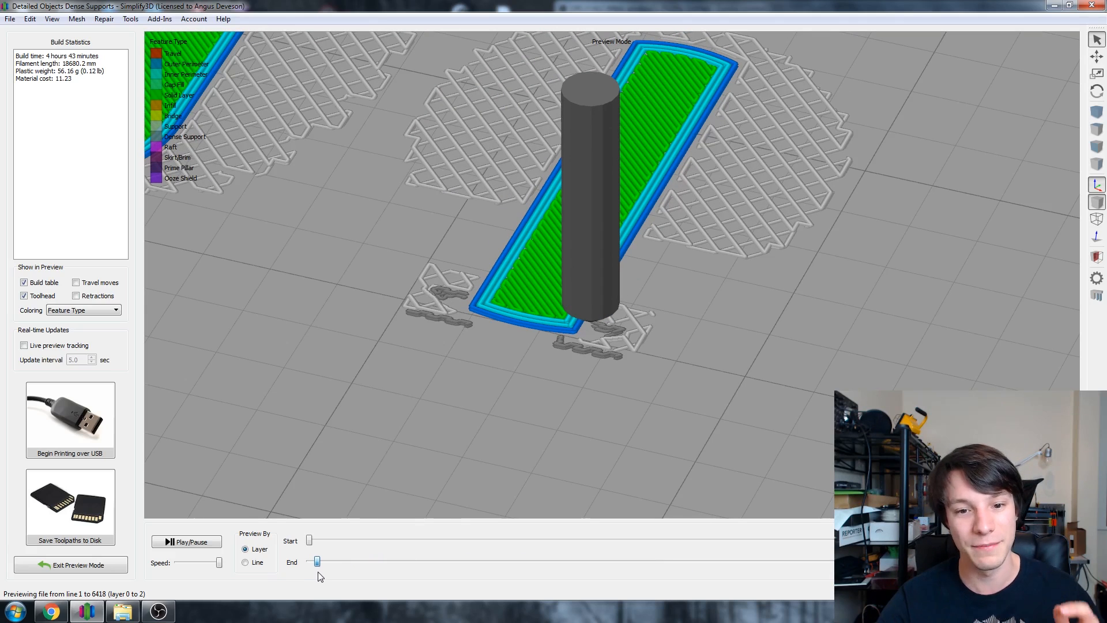
{"action": "left_click_drag", "start_coordinate": [317, 561], "coordinate": [327, 561]}
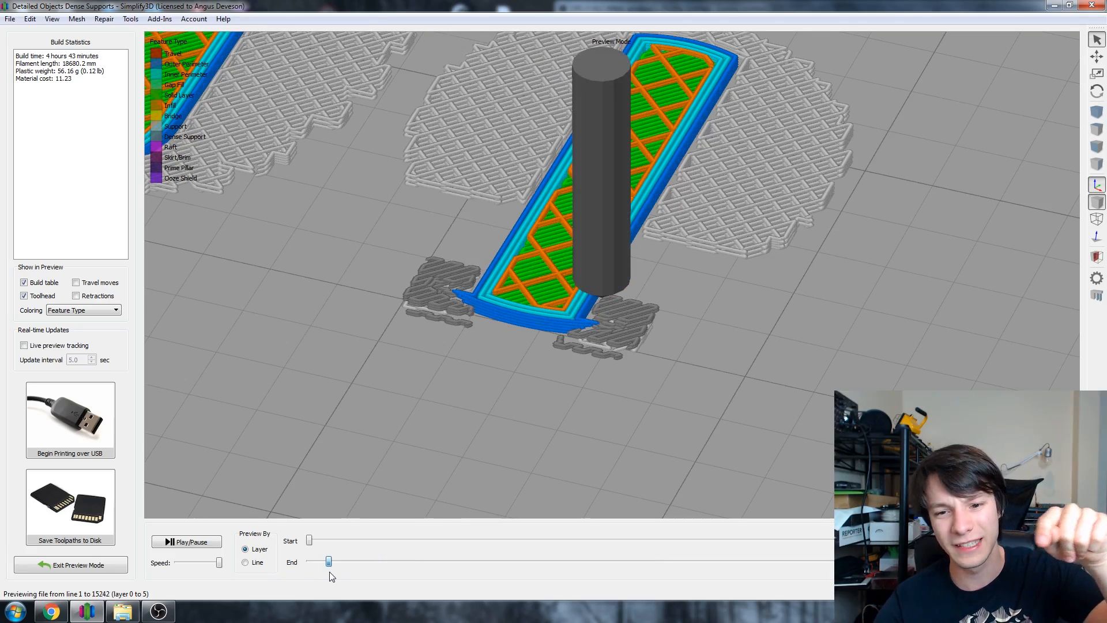
{"action": "left_click_drag", "start_coordinate": [327, 561], "coordinate": [339, 561]}
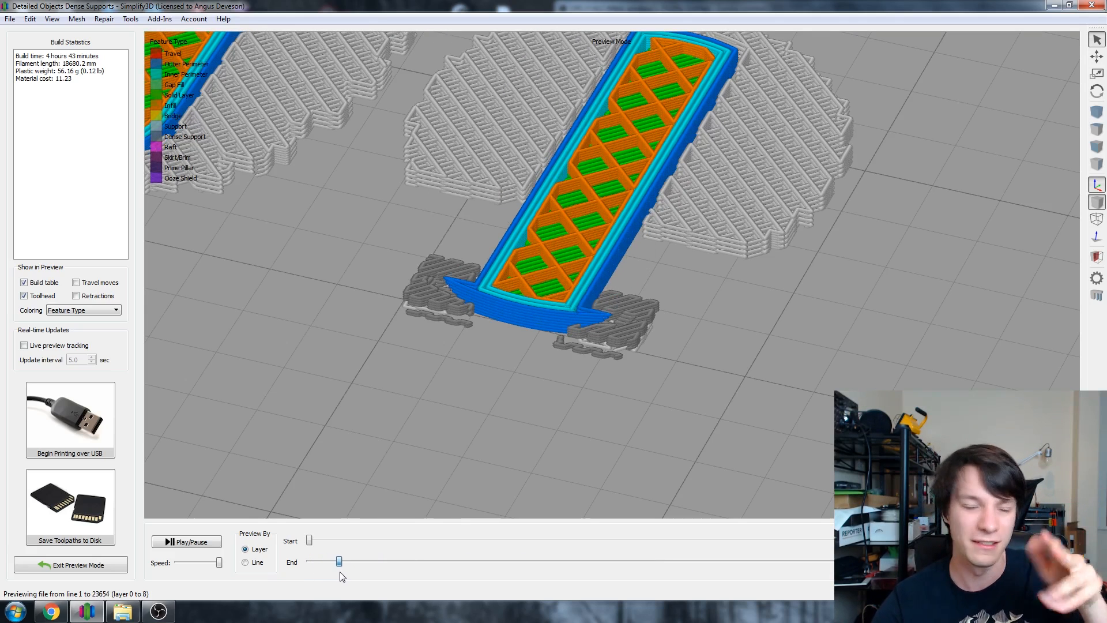
{"action": "left_click_drag", "start_coordinate": [339, 561], "coordinate": [330, 562]}
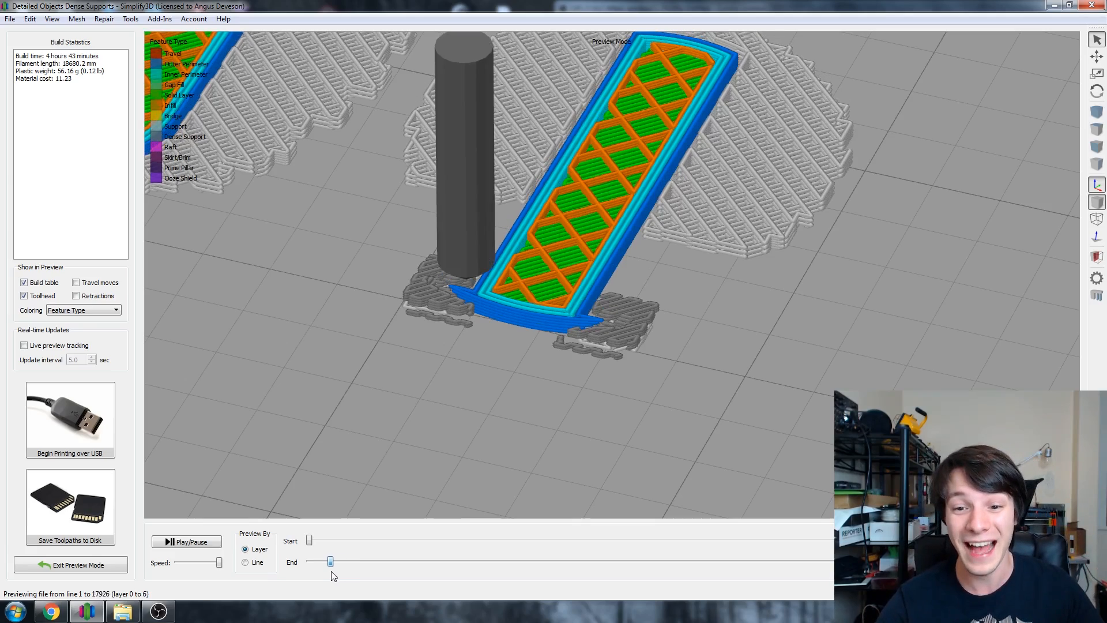
{"action": "left_click_drag", "start_coordinate": [330, 561], "coordinate": [351, 561]}
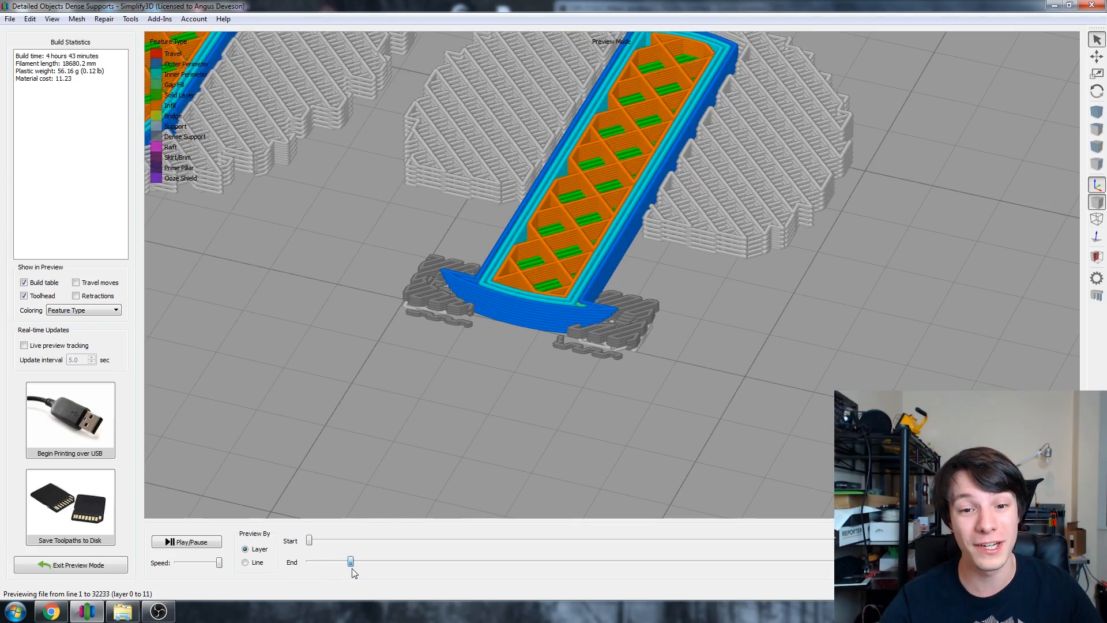